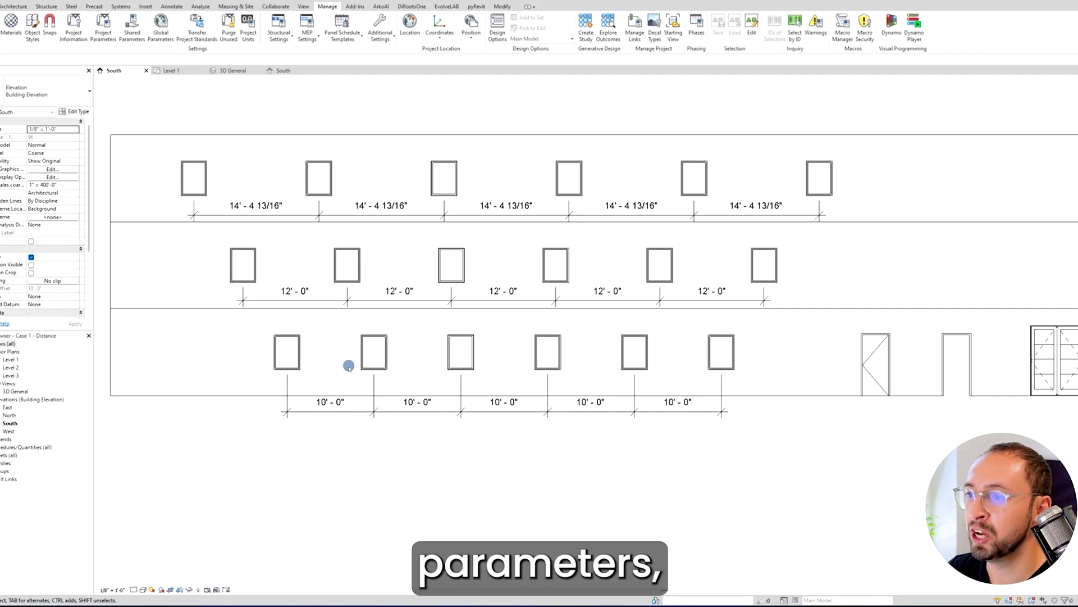
{"action": "mouse_move", "coordinate": [347, 380]}
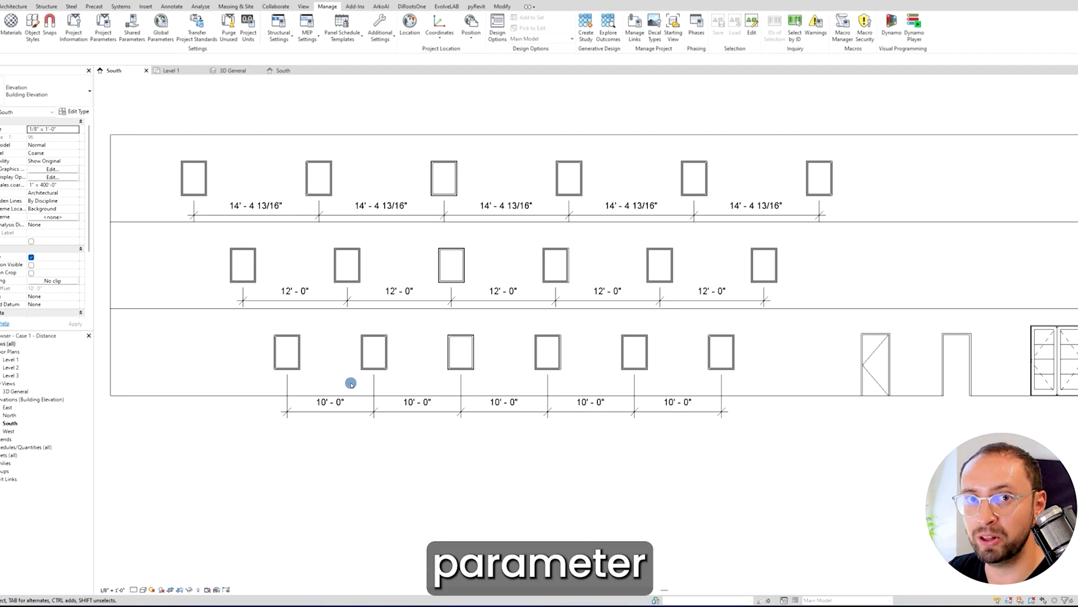
{"action": "mouse_move", "coordinate": [366, 389]}
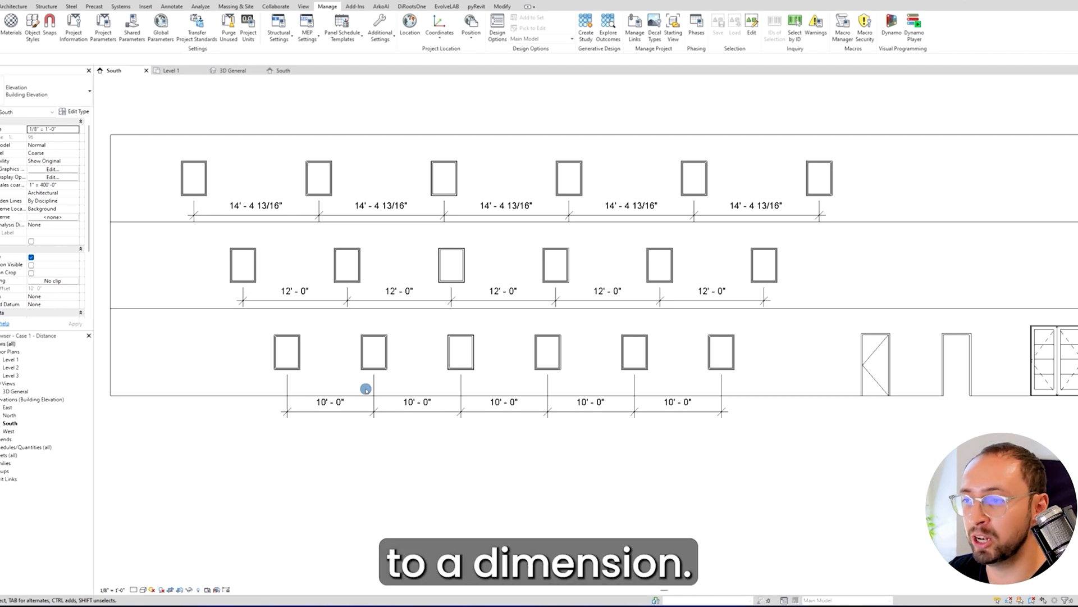
{"action": "mouse_move", "coordinate": [320, 141]}
{"action": "type", "text": "12"}
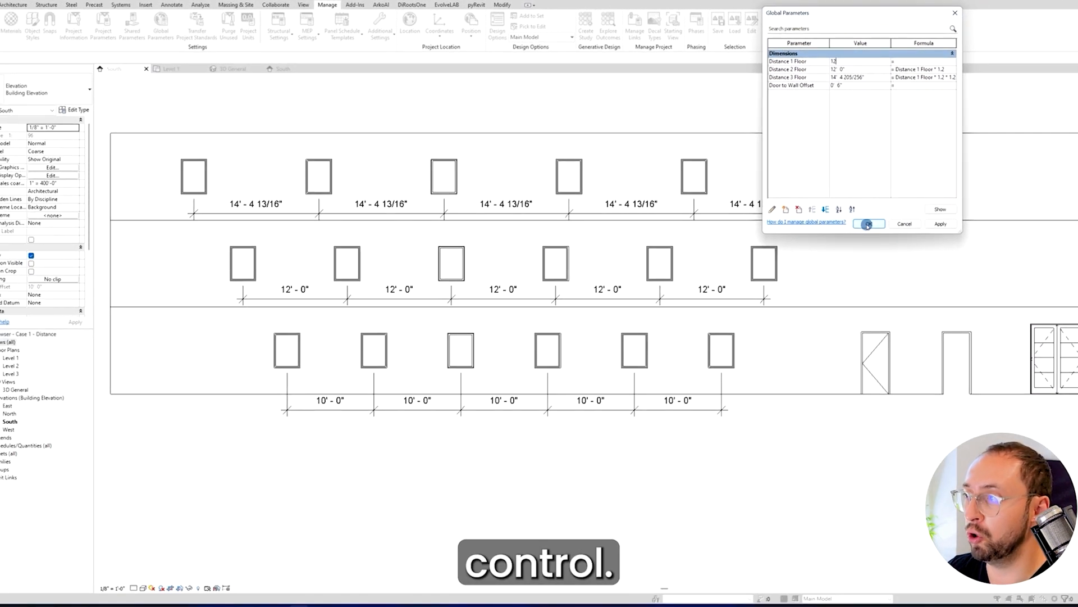
Step: Apply the 12' first-floor distance and check the Distance 2 and 3 Floor formulas in Global Parameters
{"action": "left_click", "coordinate": [869, 224]}
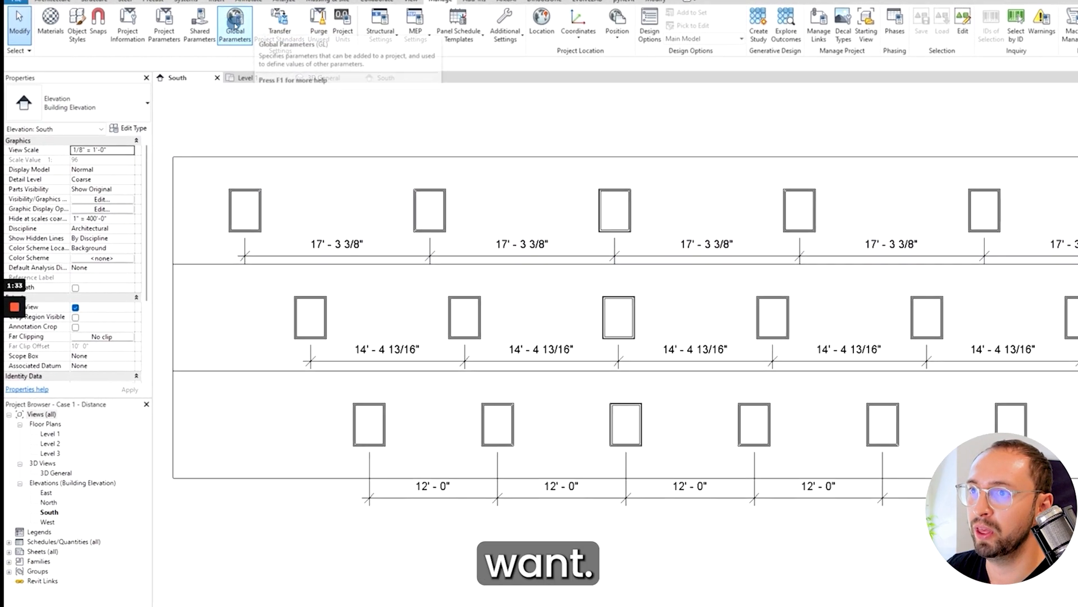
{"action": "left_click", "coordinate": [234, 21]}
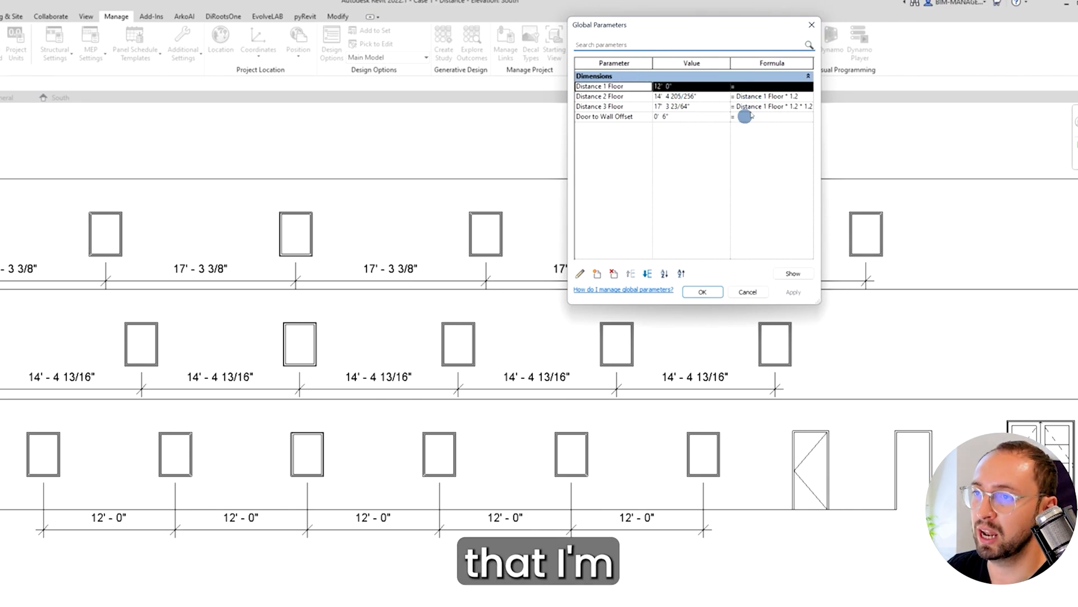
{"action": "left_click", "coordinate": [702, 292]}
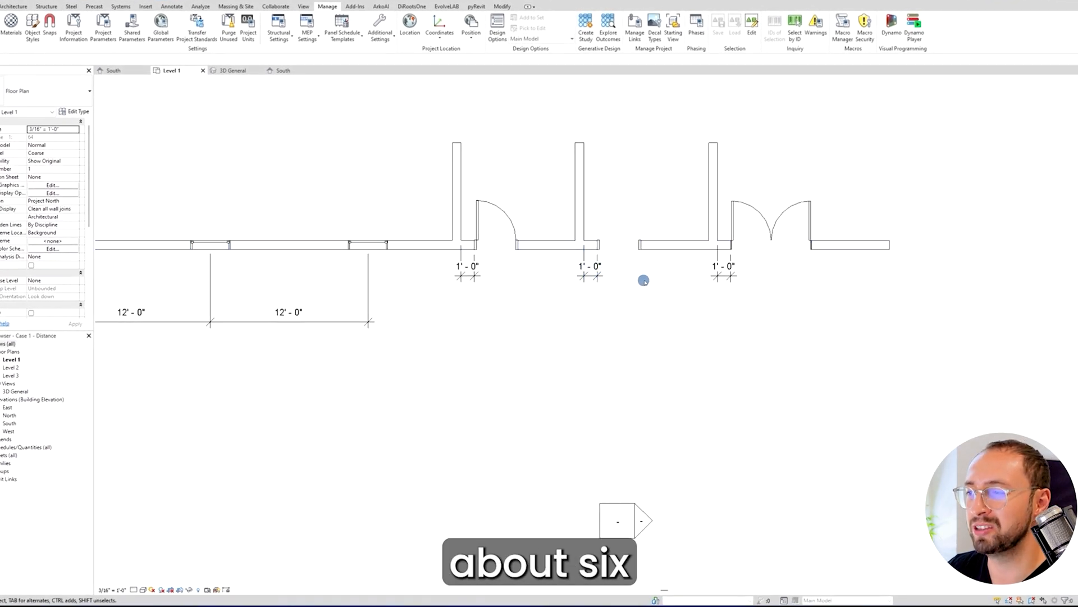
{"action": "mouse_move", "coordinate": [776, 292]}
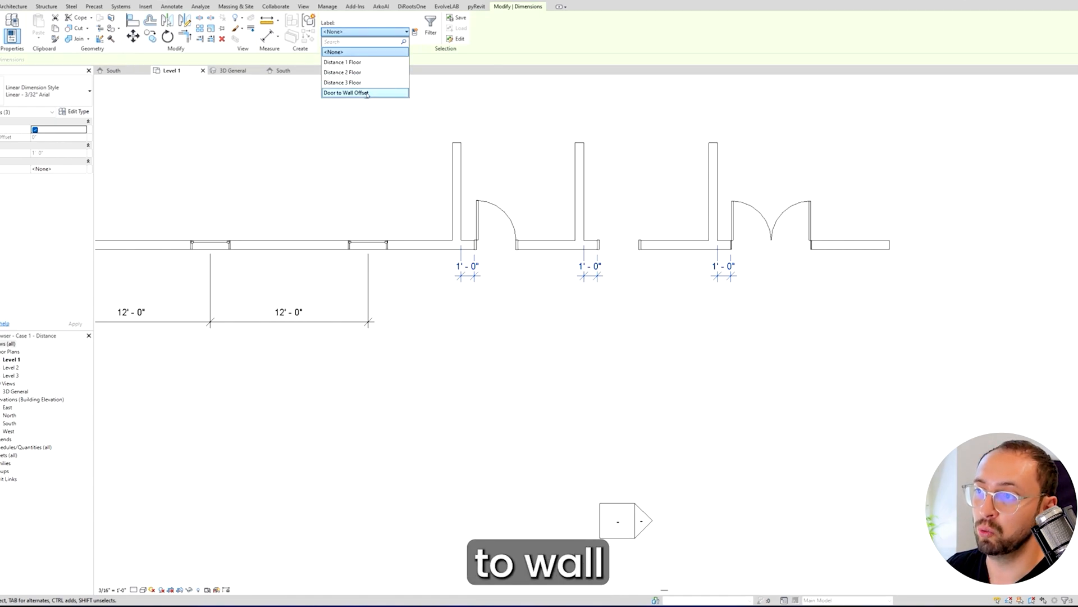
Step: Label the door dimensions with Door to Wall Offset and set that parameter to 0' 2"
{"action": "left_click", "coordinate": [346, 92]}
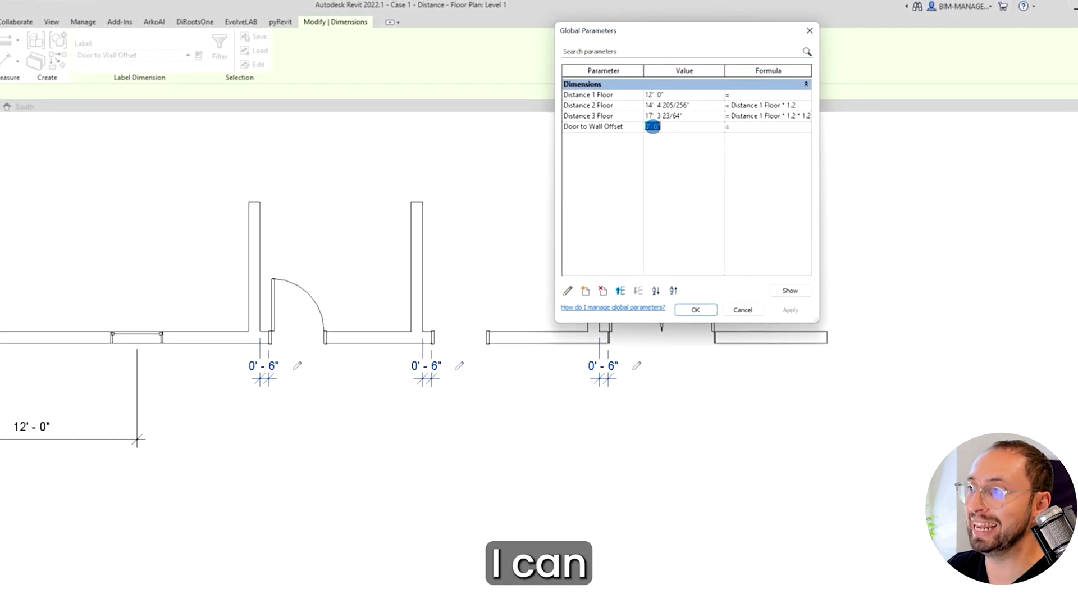
{"action": "type", "text": "0' 2\""}
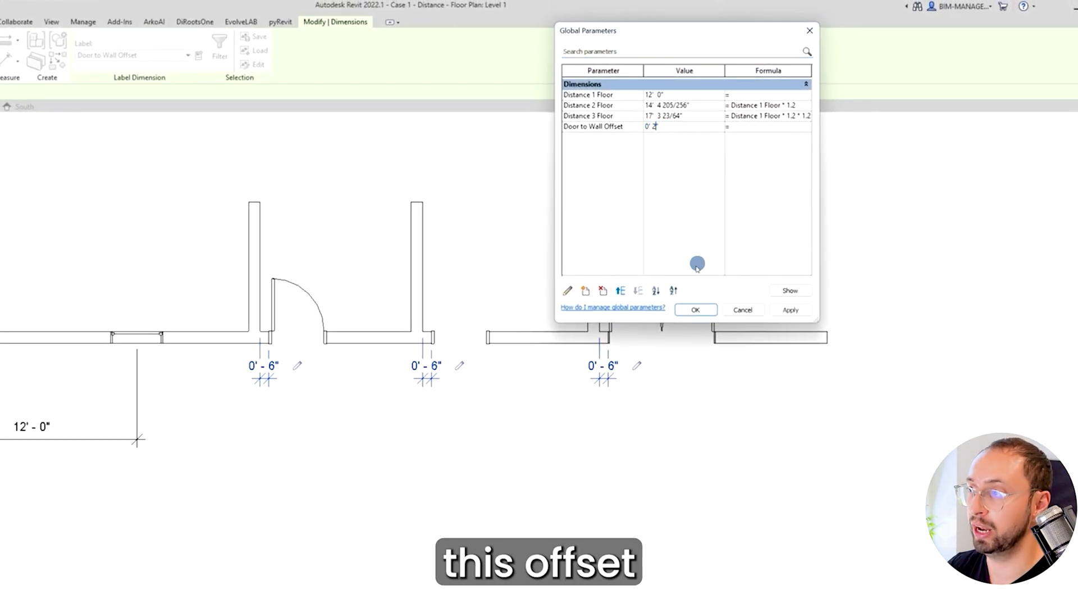
{"action": "left_click", "coordinate": [696, 310]}
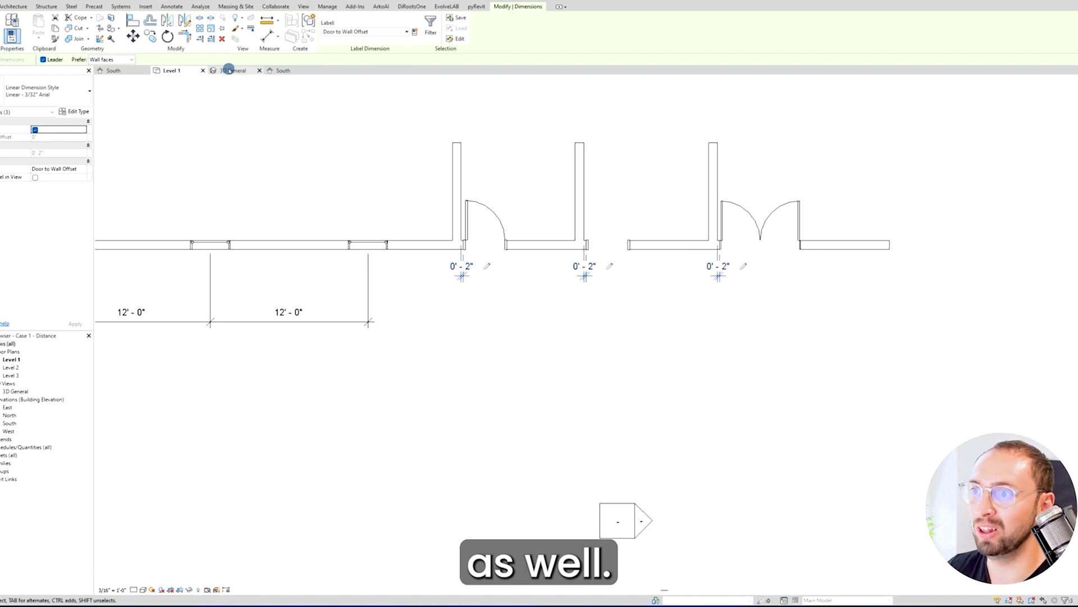
Step: Switch to the Case 2 - Materials project's empty 3D General view
{"action": "left_click", "coordinate": [234, 70]}
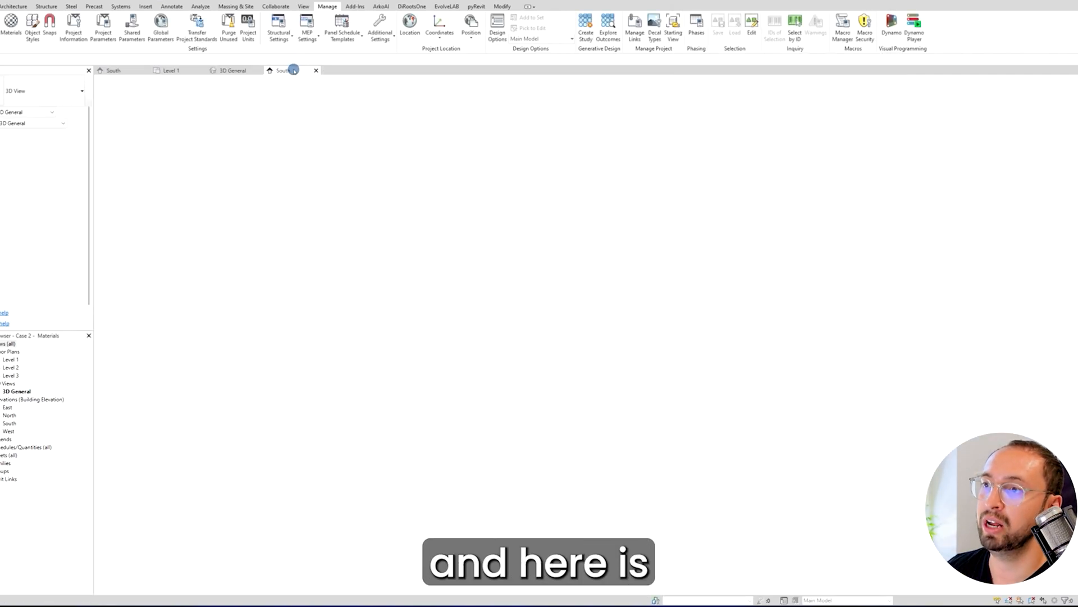
Step: Show the curtain wall's South elevation and bring up its global parameters
{"action": "left_click", "coordinate": [283, 69]}
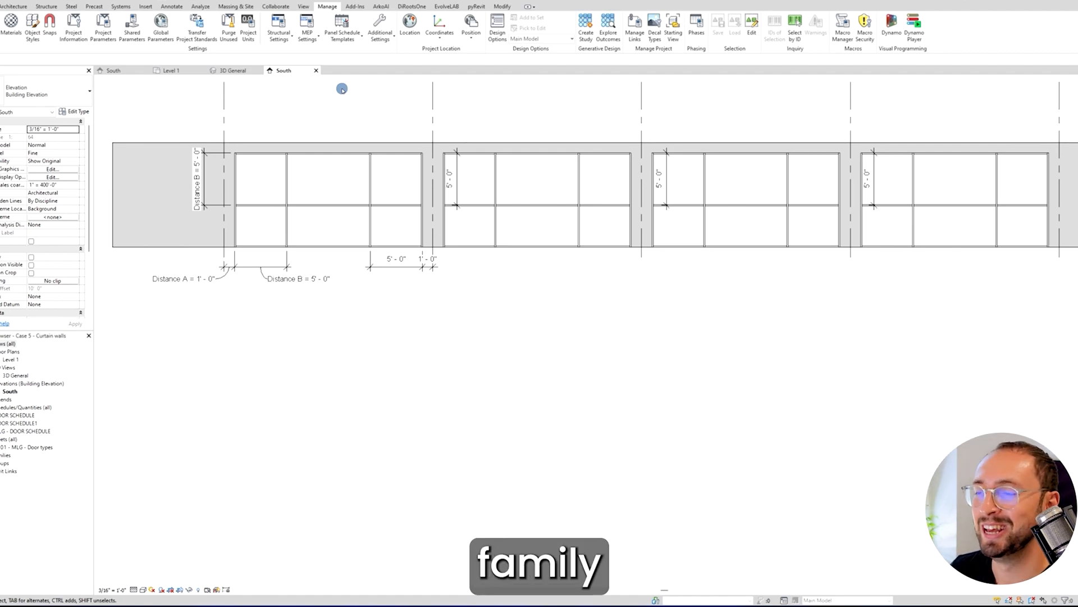
{"action": "mouse_move", "coordinate": [346, 101]}
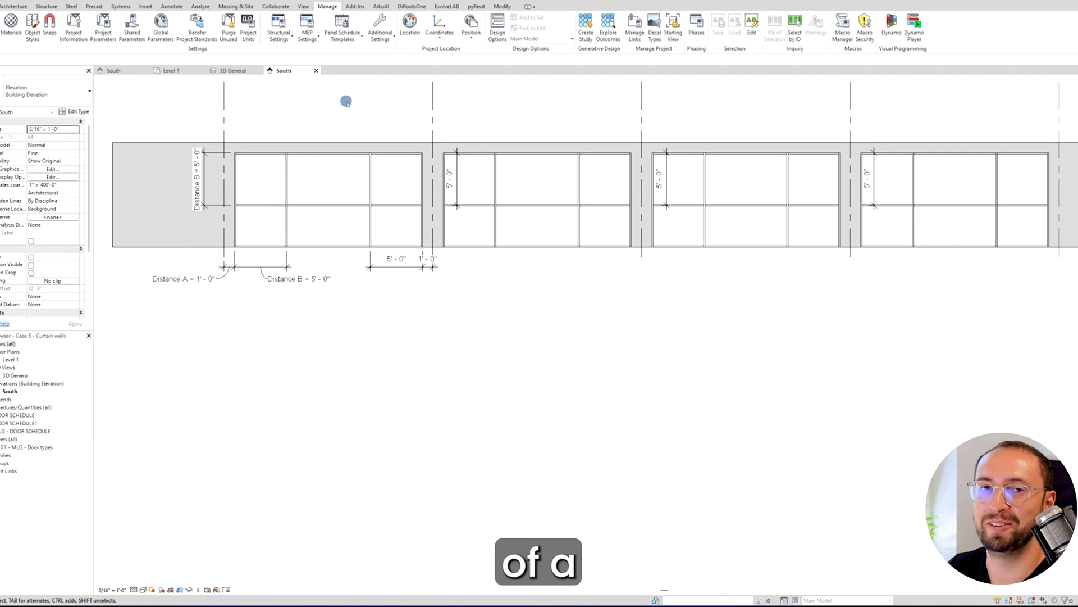
{"action": "left_click", "coordinate": [160, 27]}
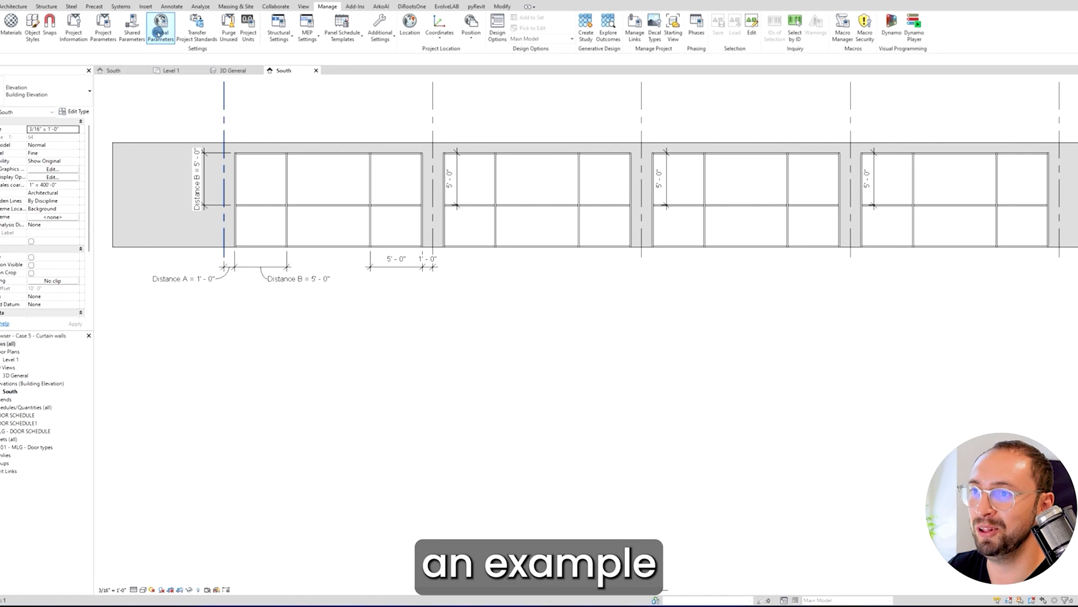
{"action": "left_click", "coordinate": [160, 27]}
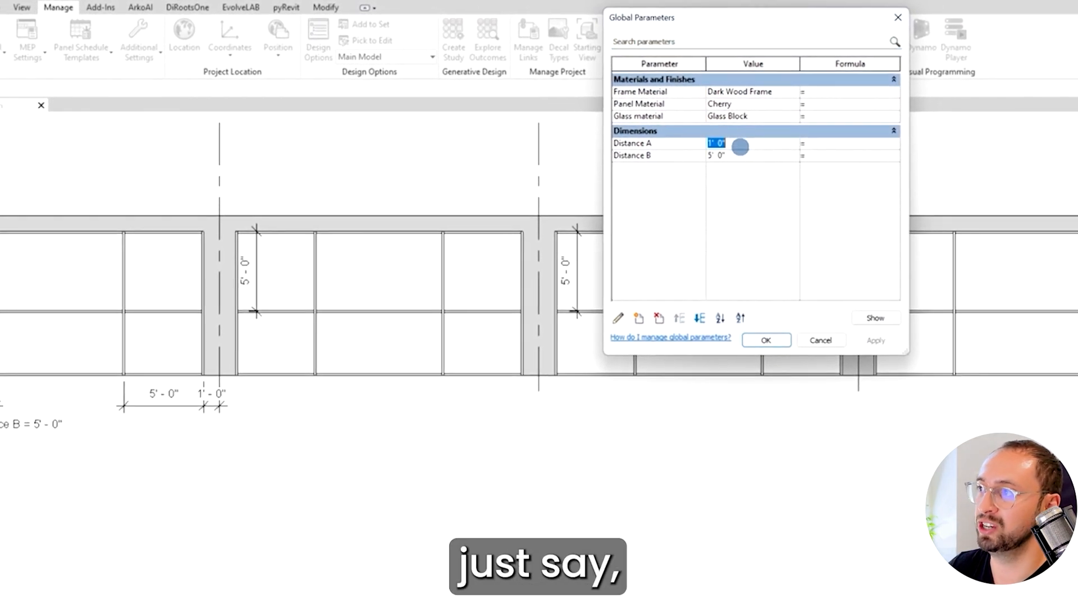
Step: Set Distance A to 1' 6" and Distance B to 3' so the mullion spacings update
{"action": "type", "text": "1 6"}
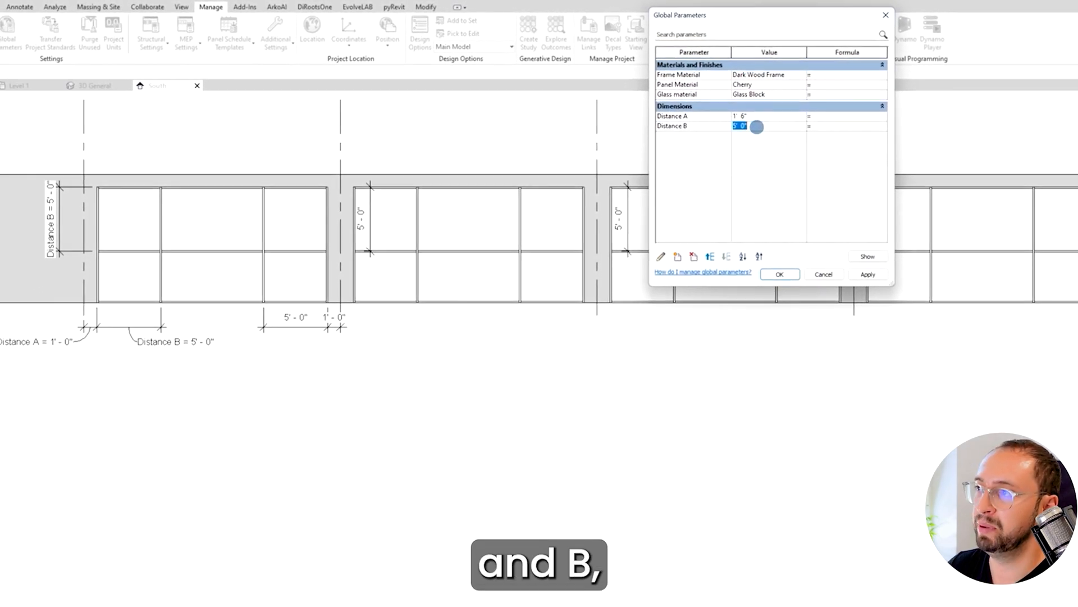
{"action": "type", "text": "3"}
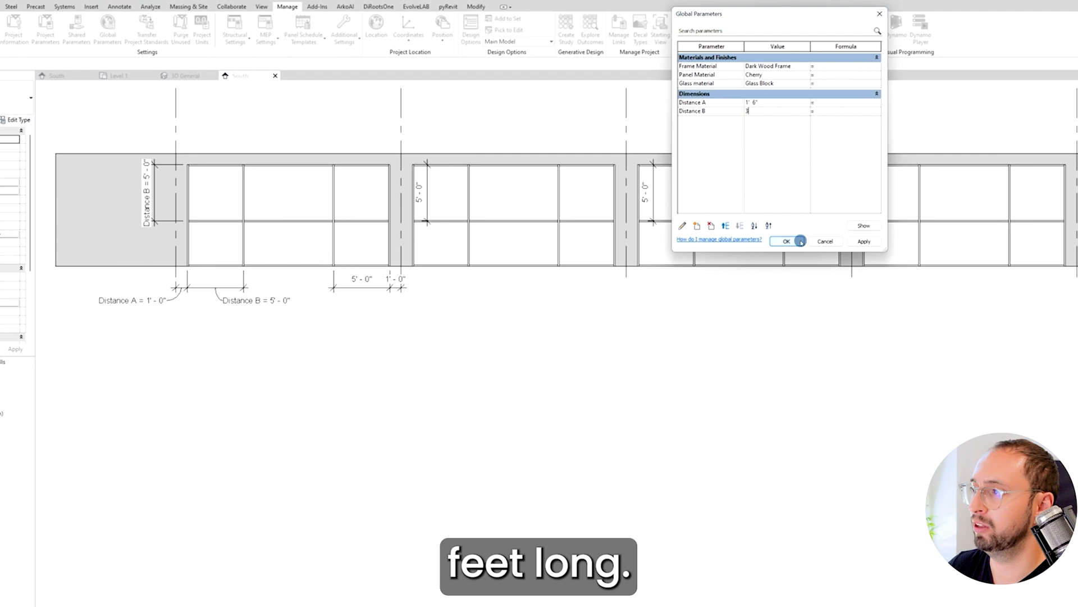
{"action": "left_click", "coordinate": [786, 240]}
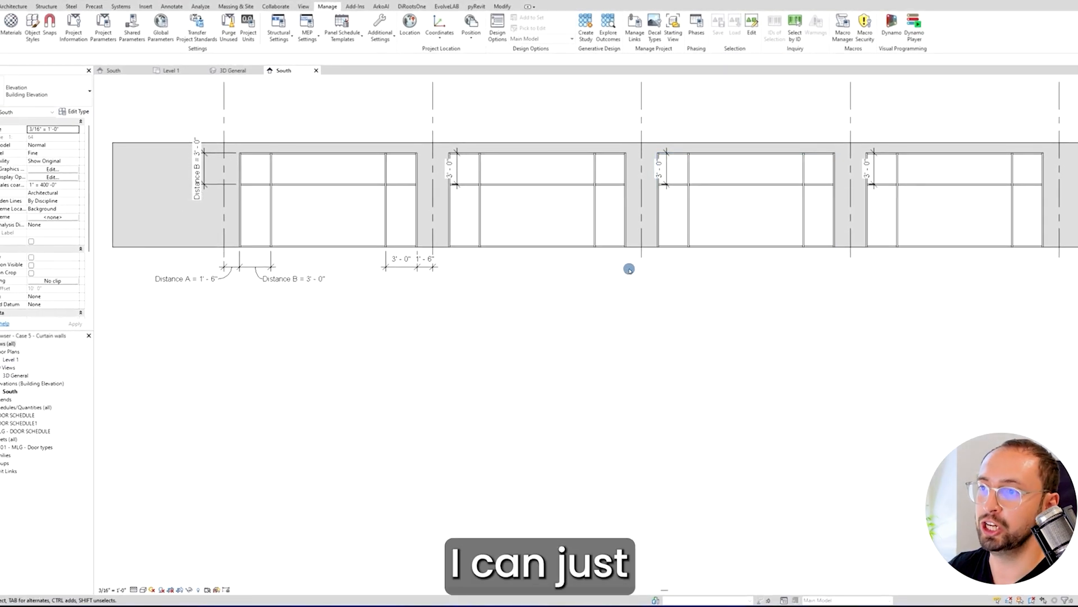